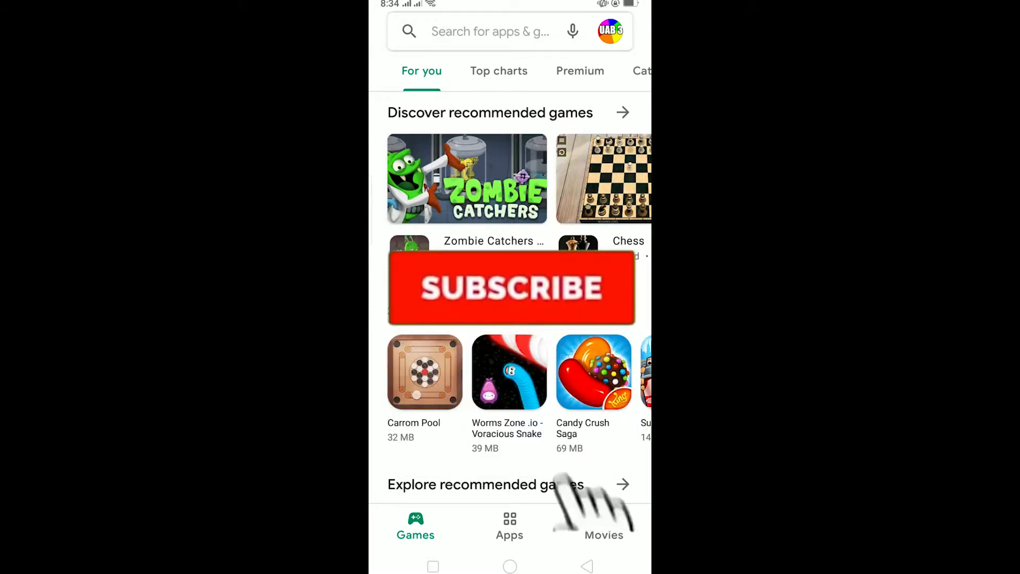
# Browse the store page, then reach My apps & games through the profile-icon account menu.
pyautogui.click(511, 288)
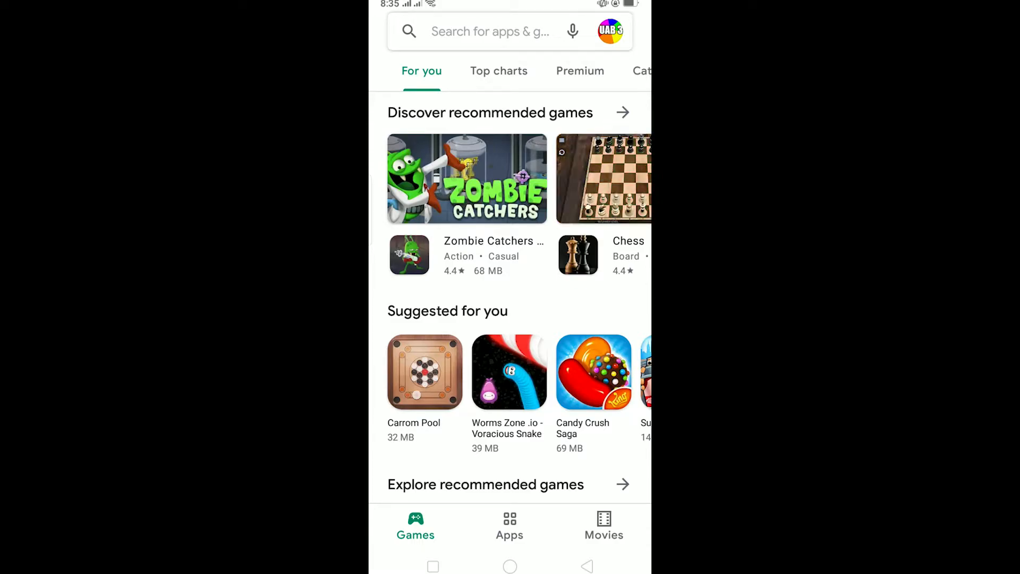
pyautogui.scroll(-3)
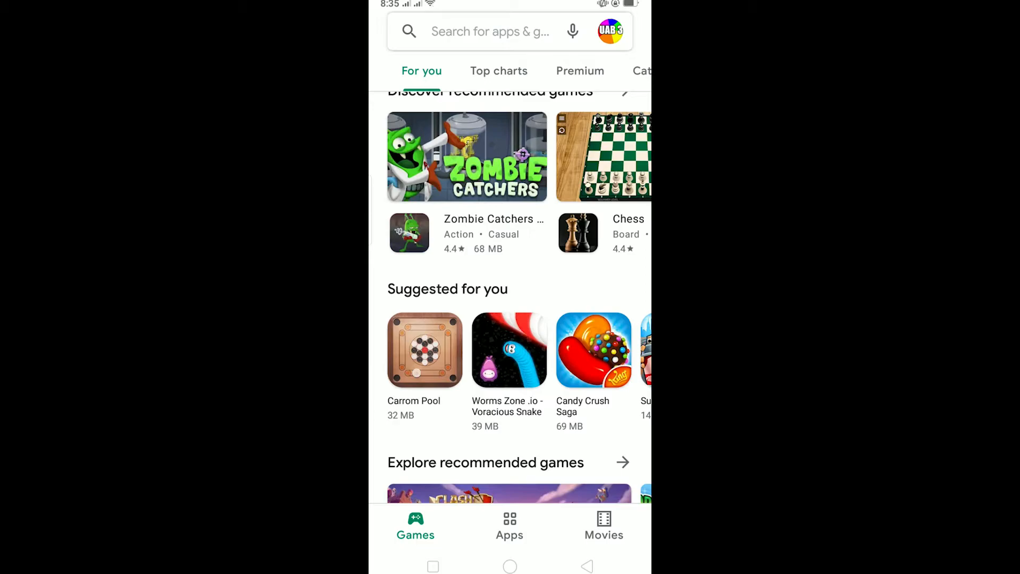
pyautogui.click(609, 30)
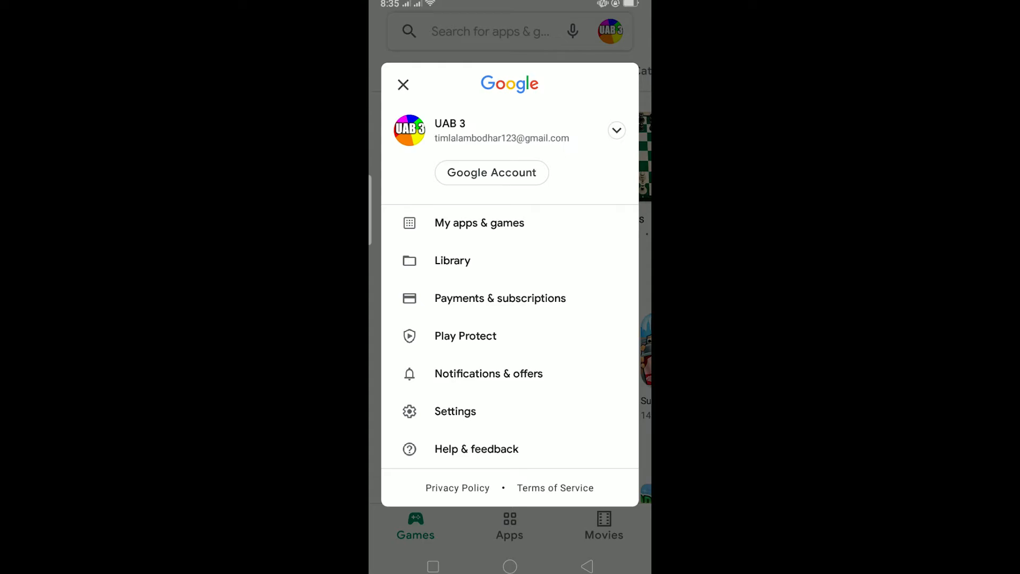
pyautogui.click(480, 222)
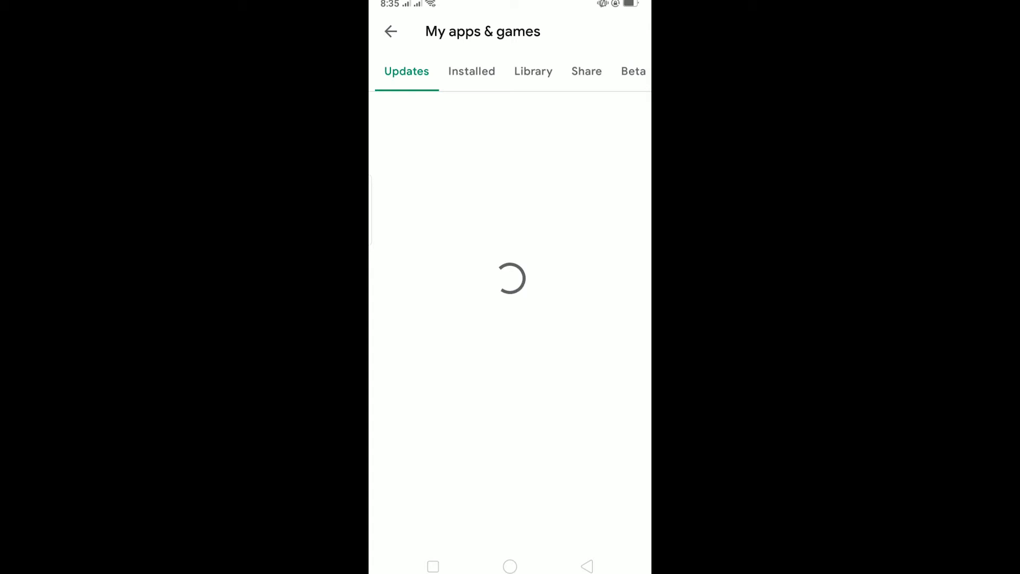
# Check the Library and Installed sections, then move to app search with recent searches.
pyautogui.click(523, 71)
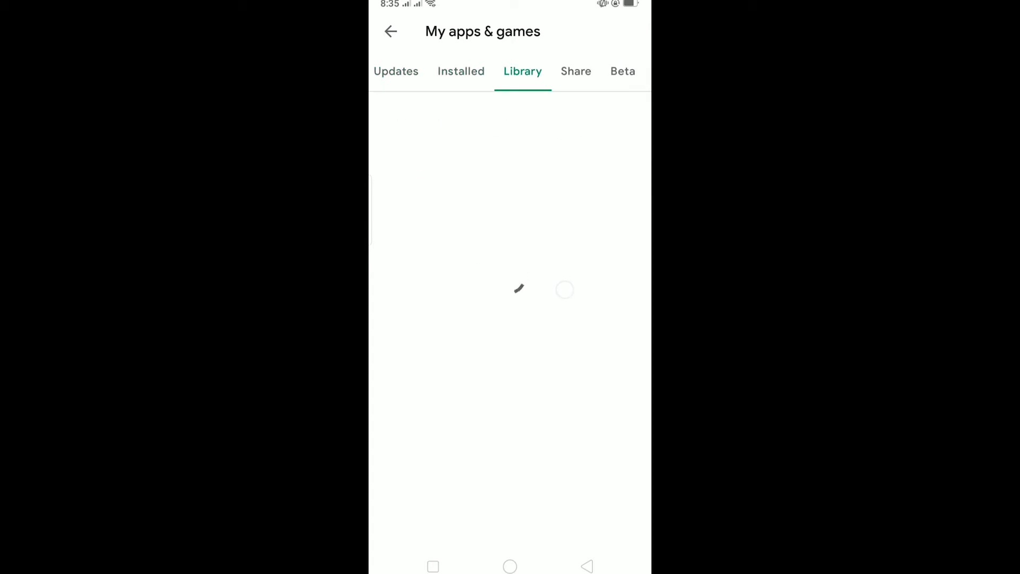
pyautogui.click(460, 71)
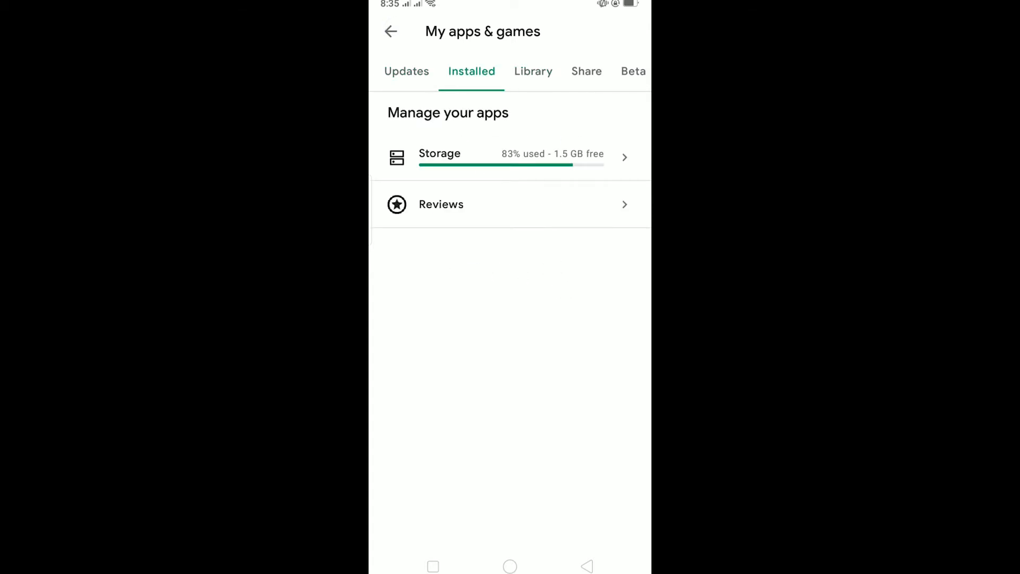
pyautogui.click(494, 31)
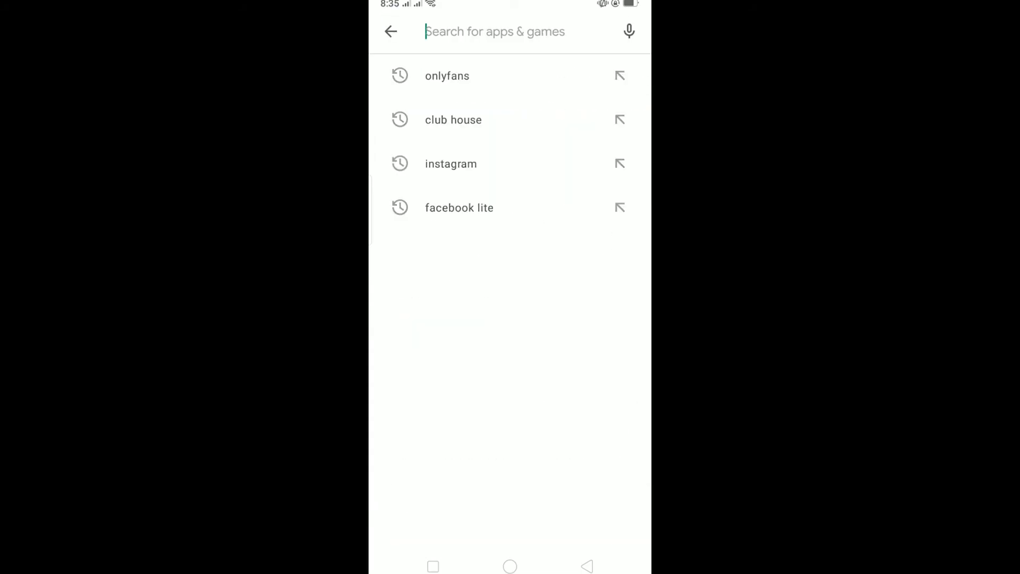
# Leave search, reopen the account menu and close it to land on Games For you.
pyautogui.click(494, 30)
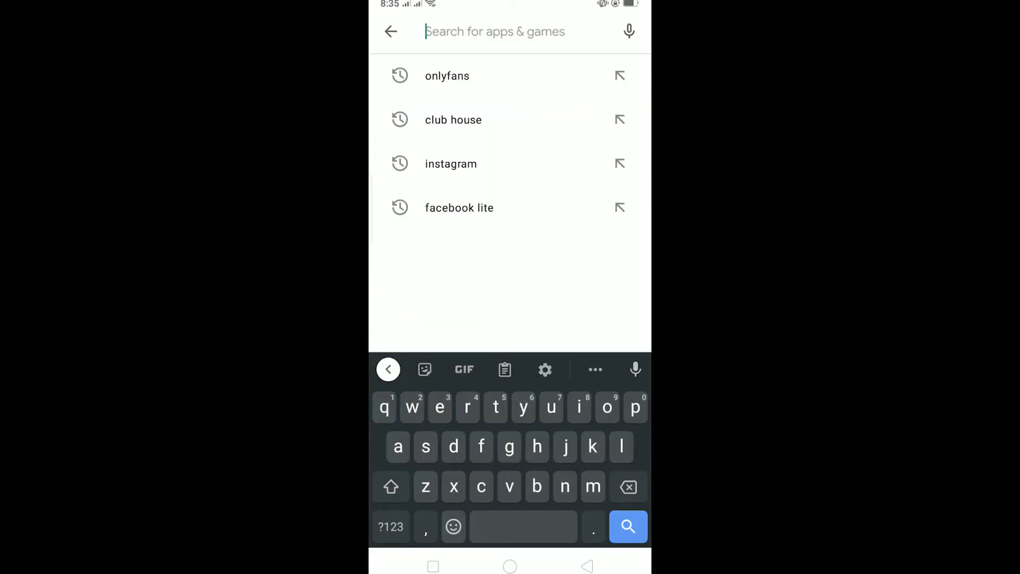
pyautogui.click(610, 31)
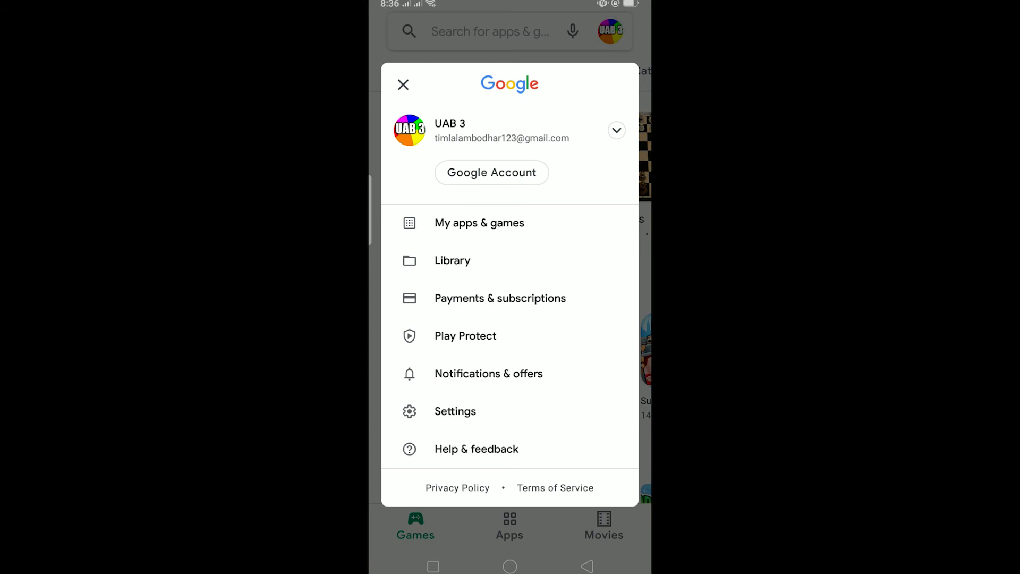
pyautogui.click(403, 85)
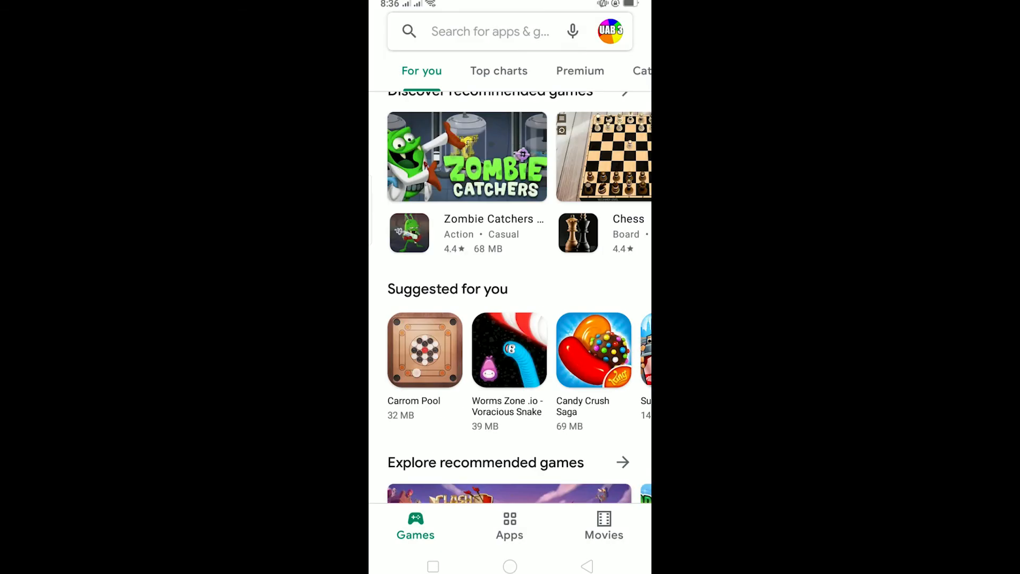